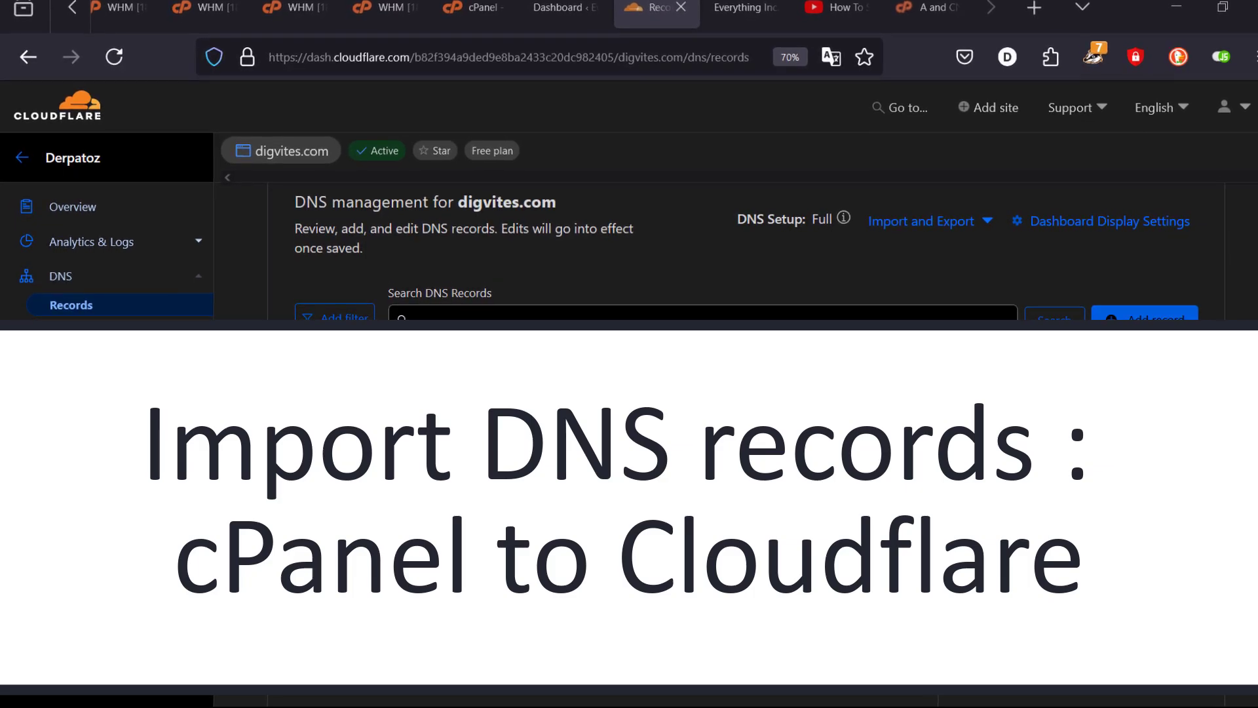
Find and launch the Backup Wizard from the cPanel Tools search for 'backup'
click(921, 220)
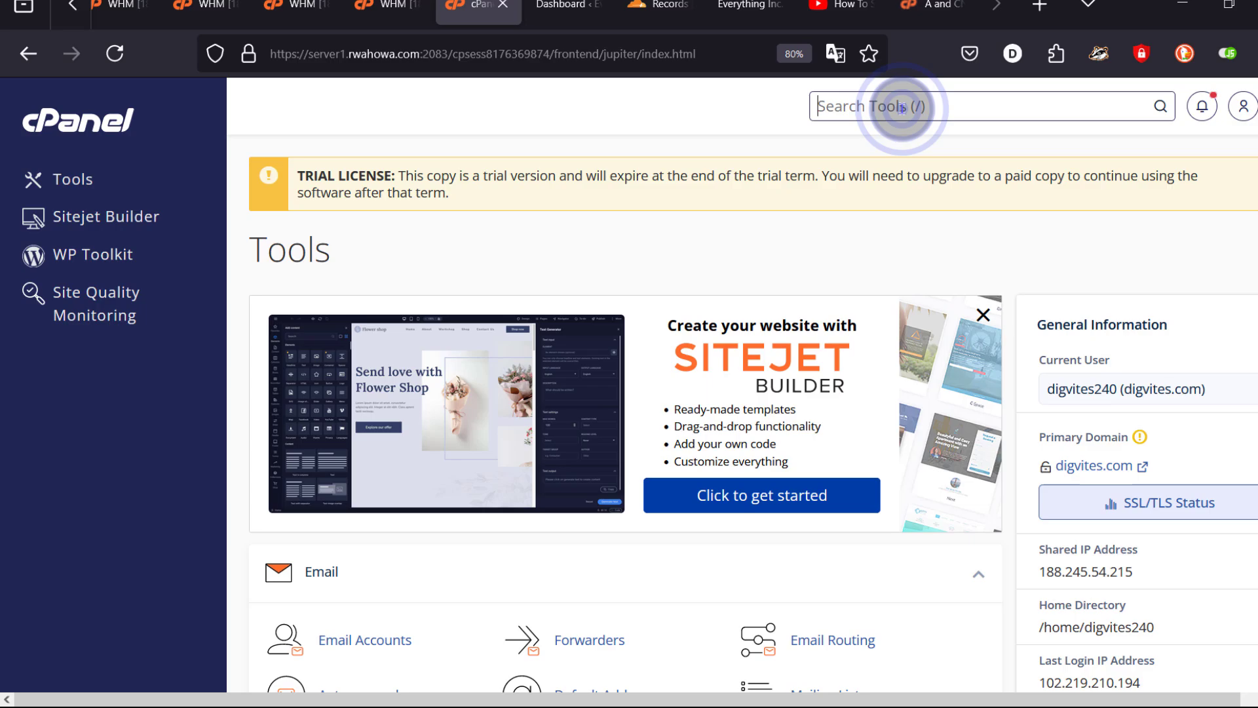
text(backu)
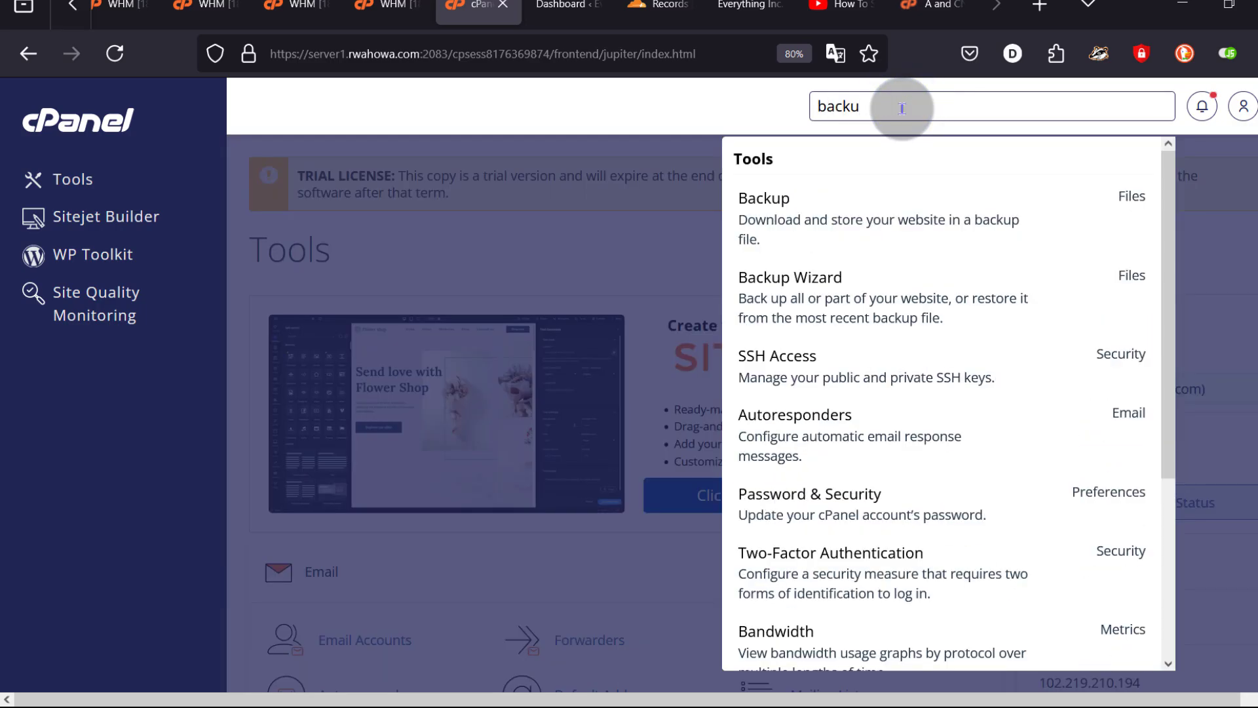
mouse_move(813, 209)
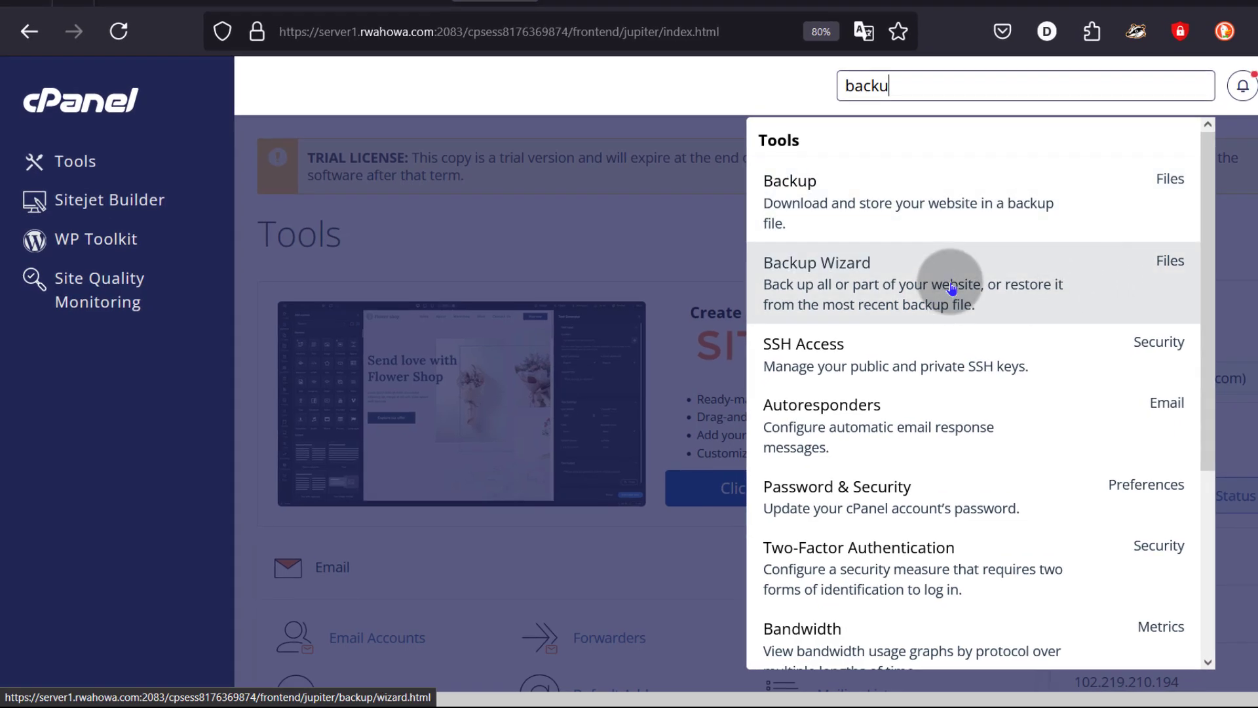
mouse_move(865, 281)
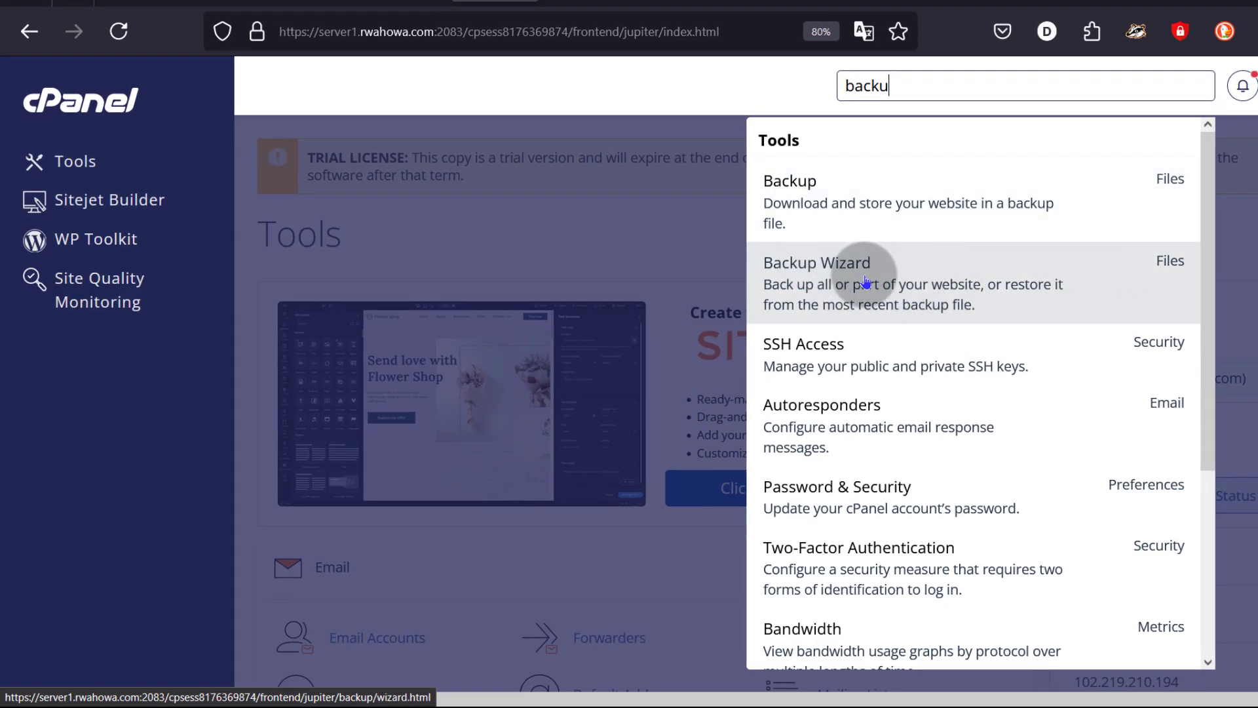
click(817, 283)
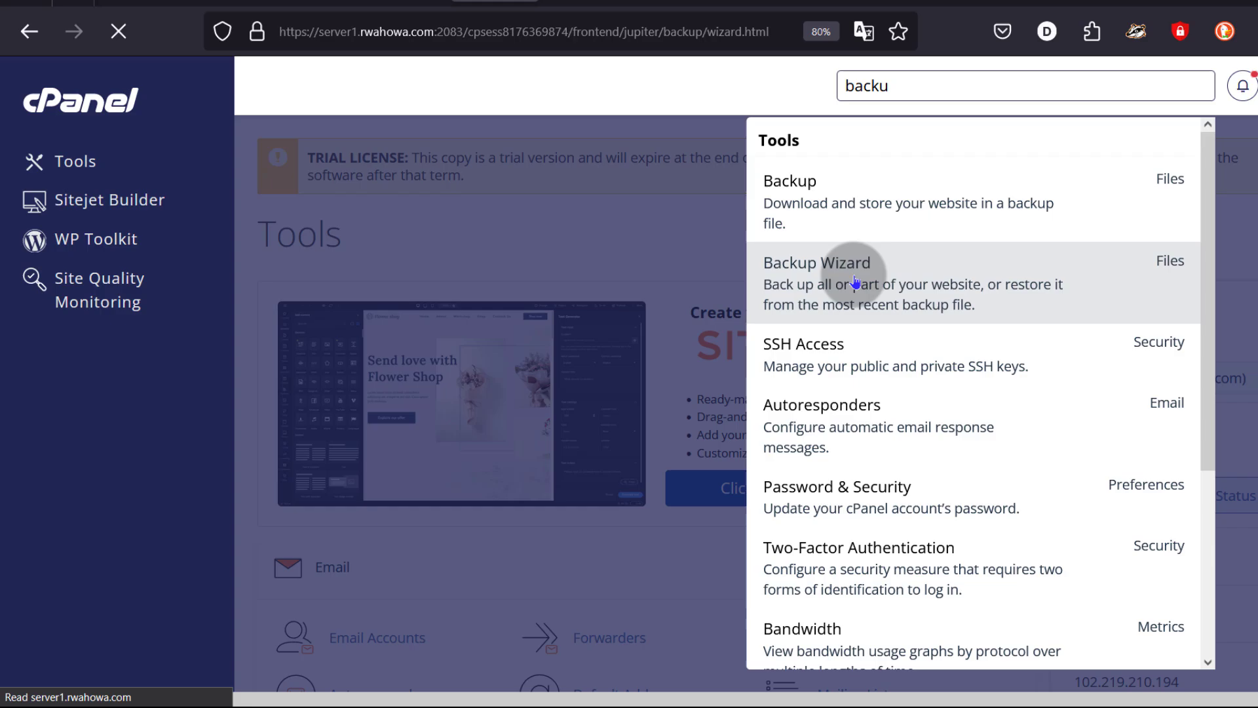
click(816, 283)
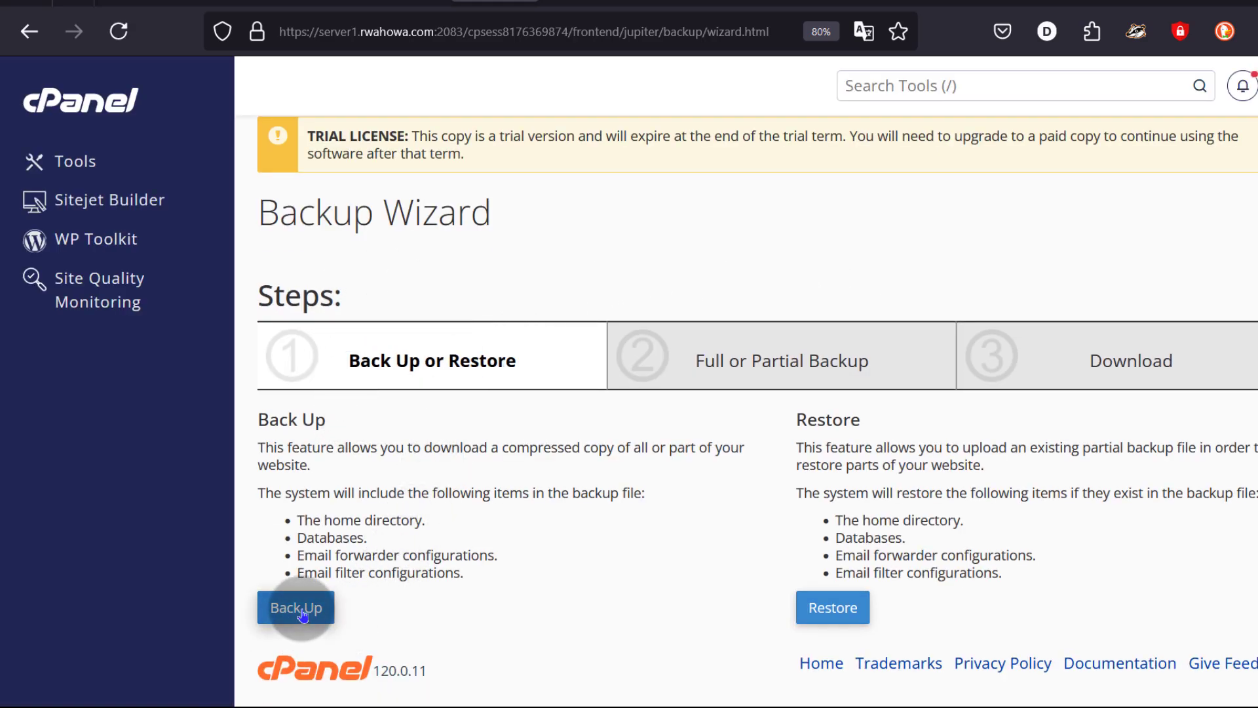
Choose Back Up and then Full Backup to reach the backup download step
click(295, 607)
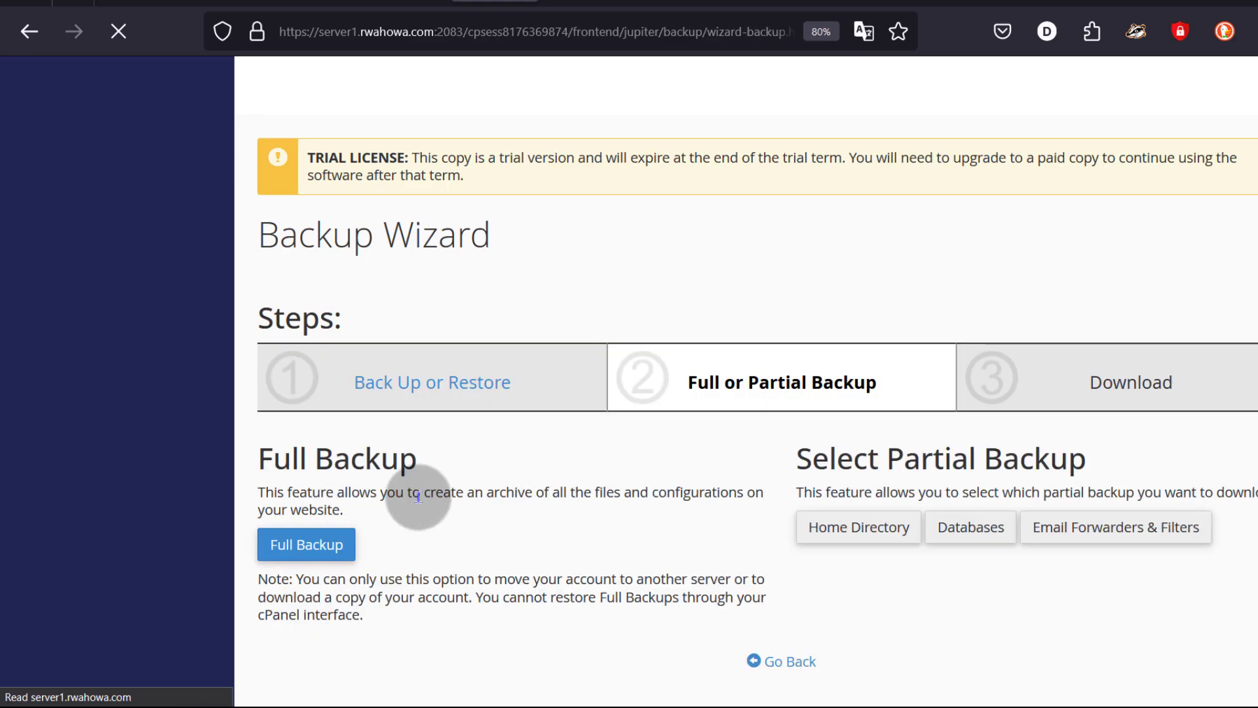
click(305, 544)
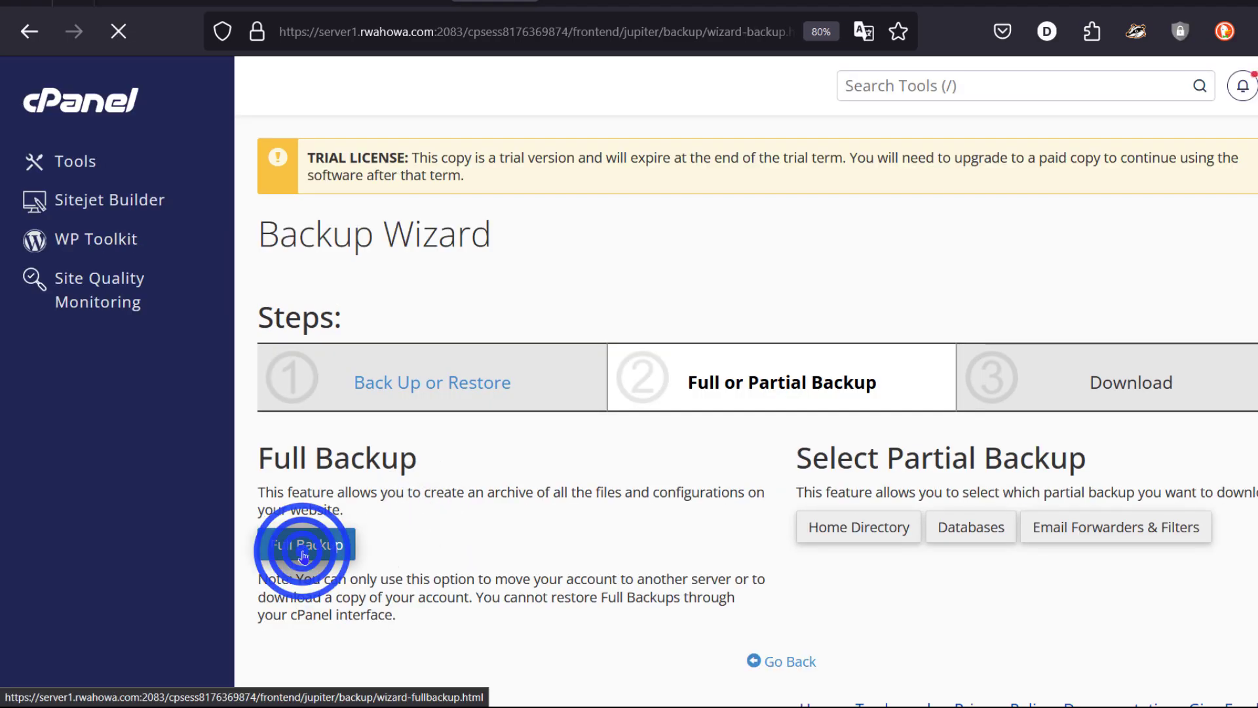
click(303, 551)
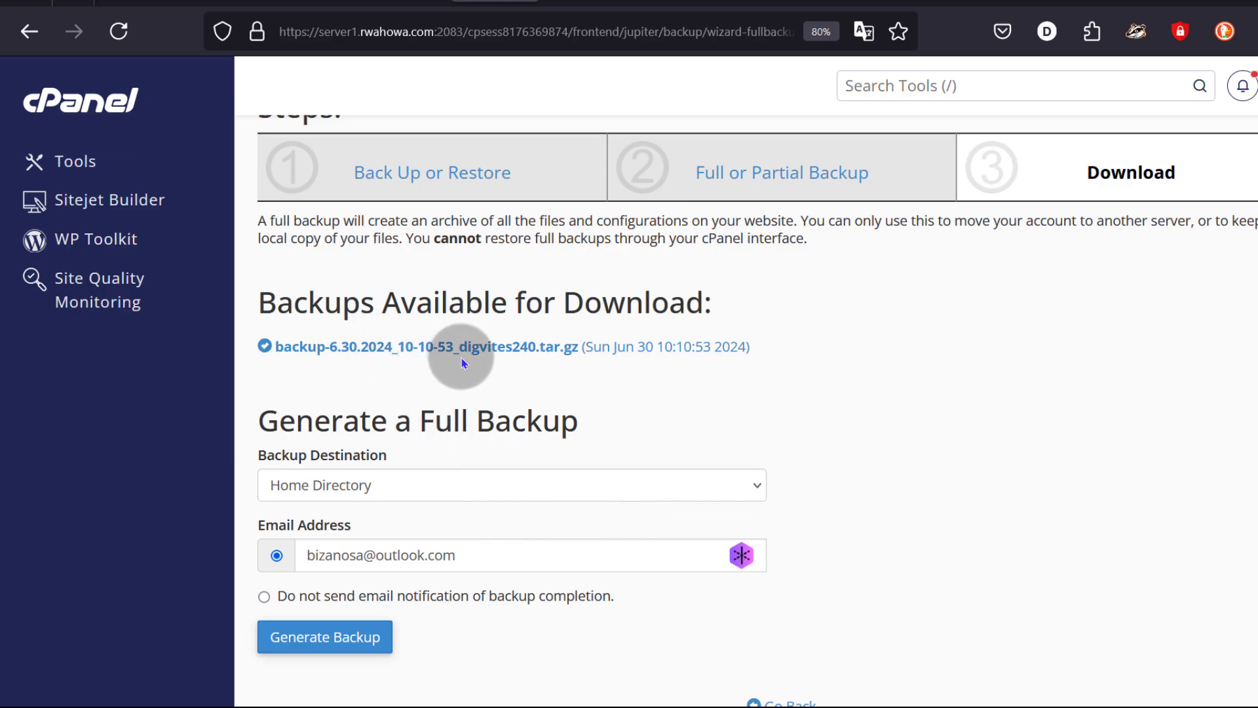
mouse_move(551, 563)
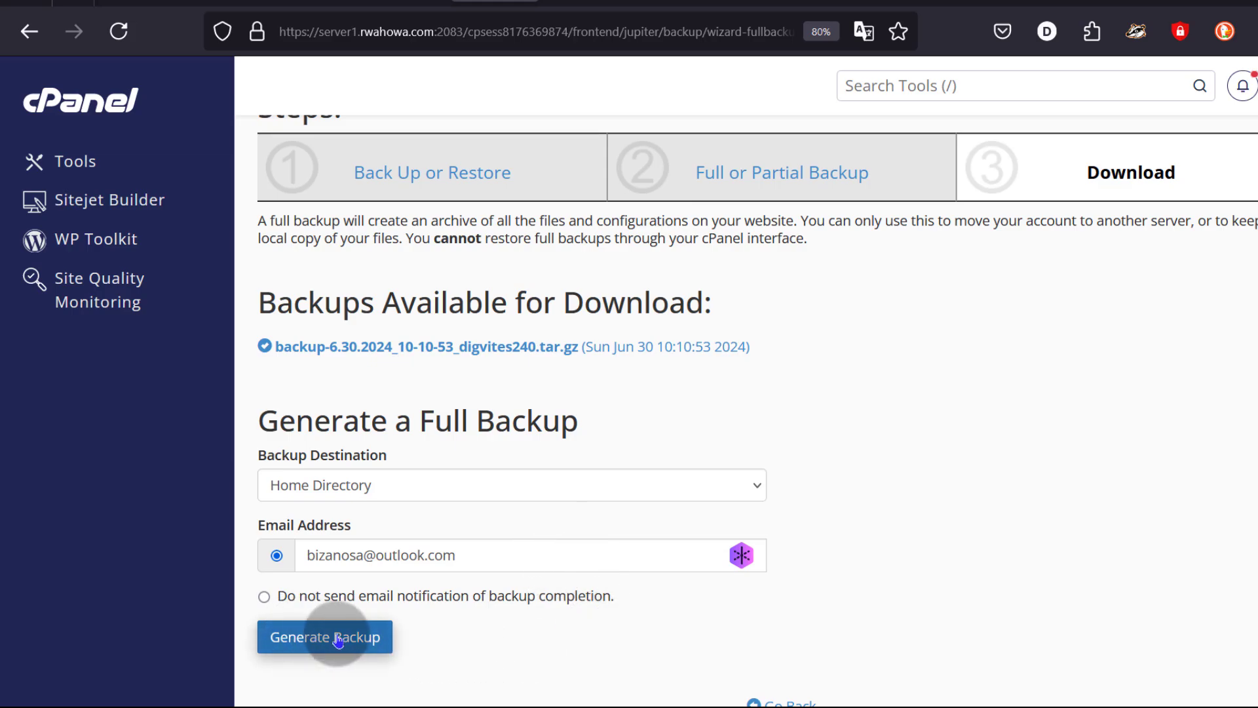
Generate a new full account backup and return to the list of downloadable archives
click(324, 637)
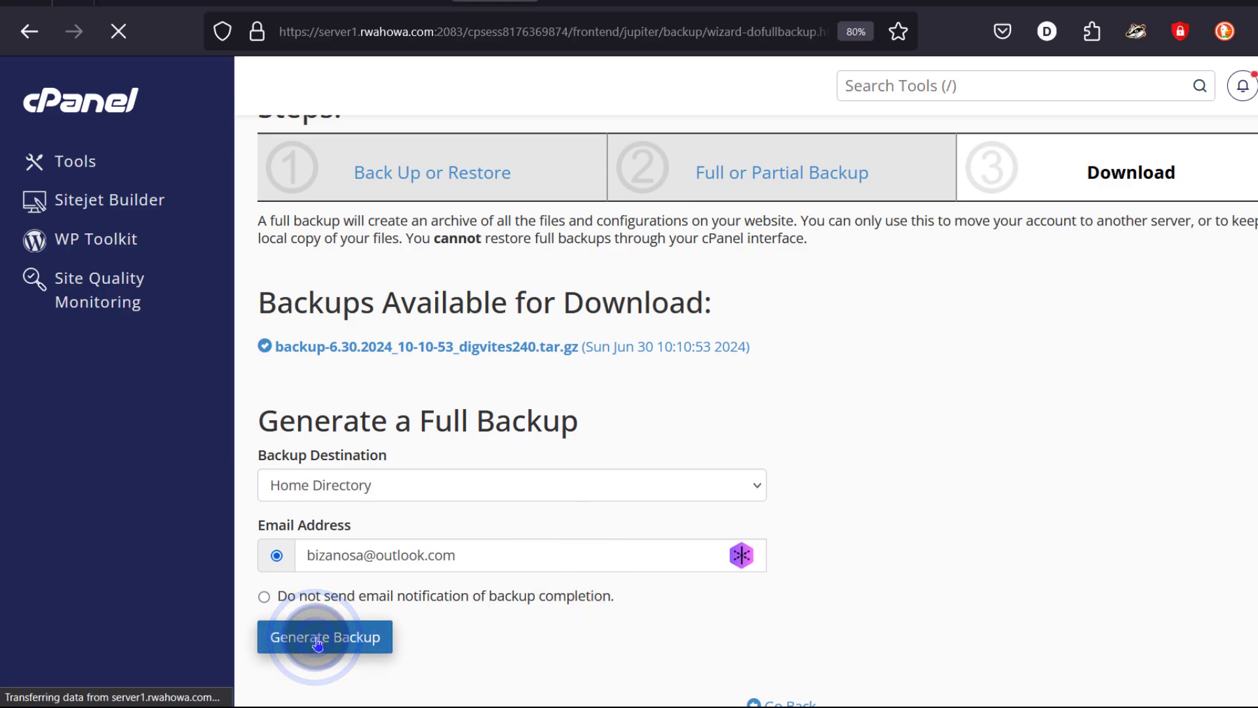
click(325, 637)
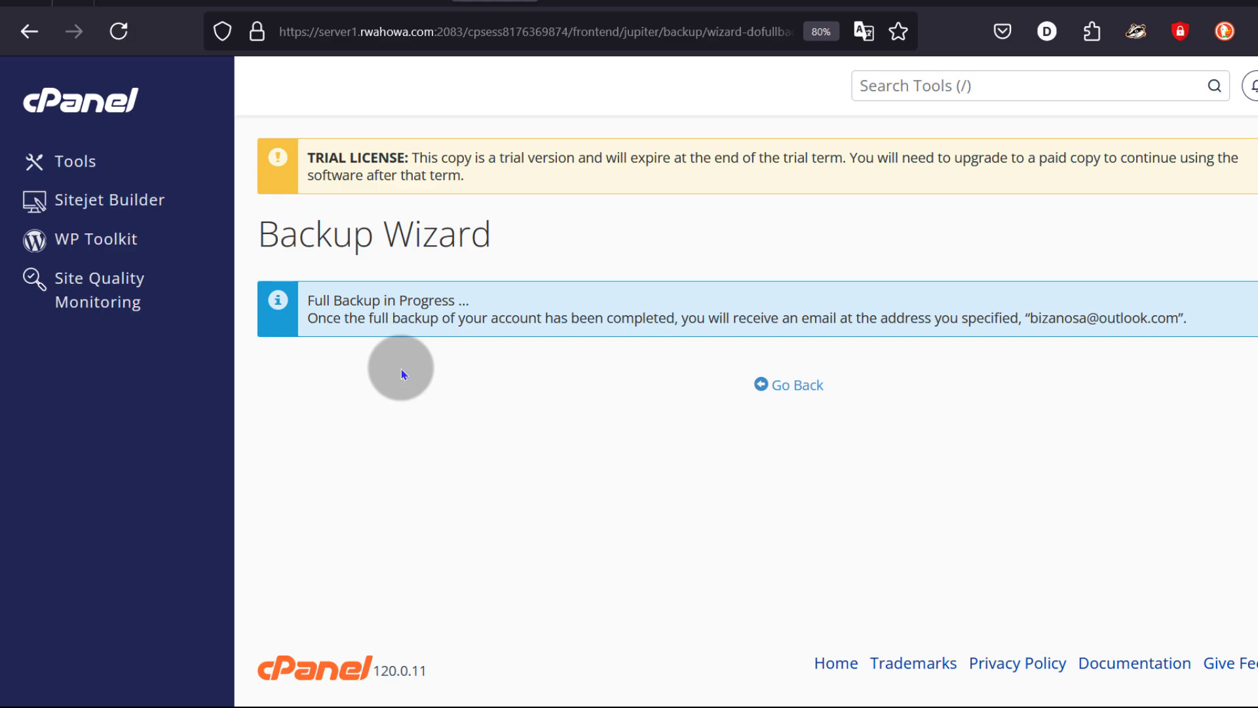
click(28, 31)
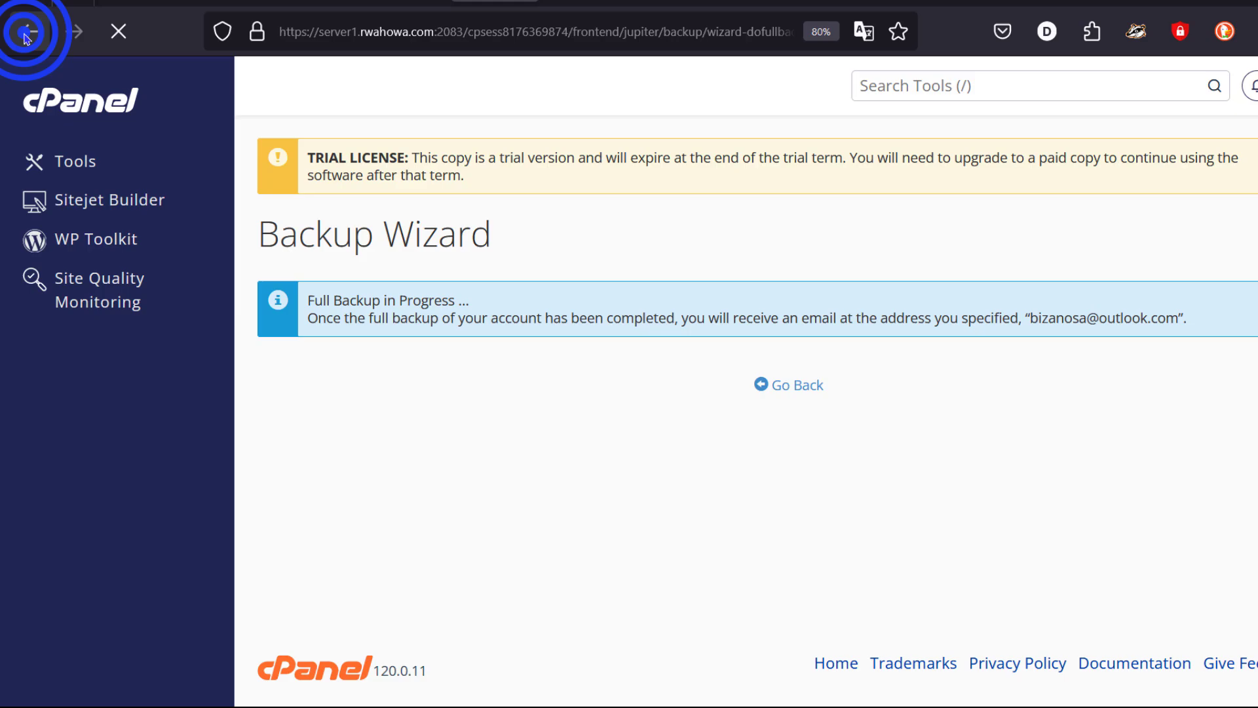
click(30, 31)
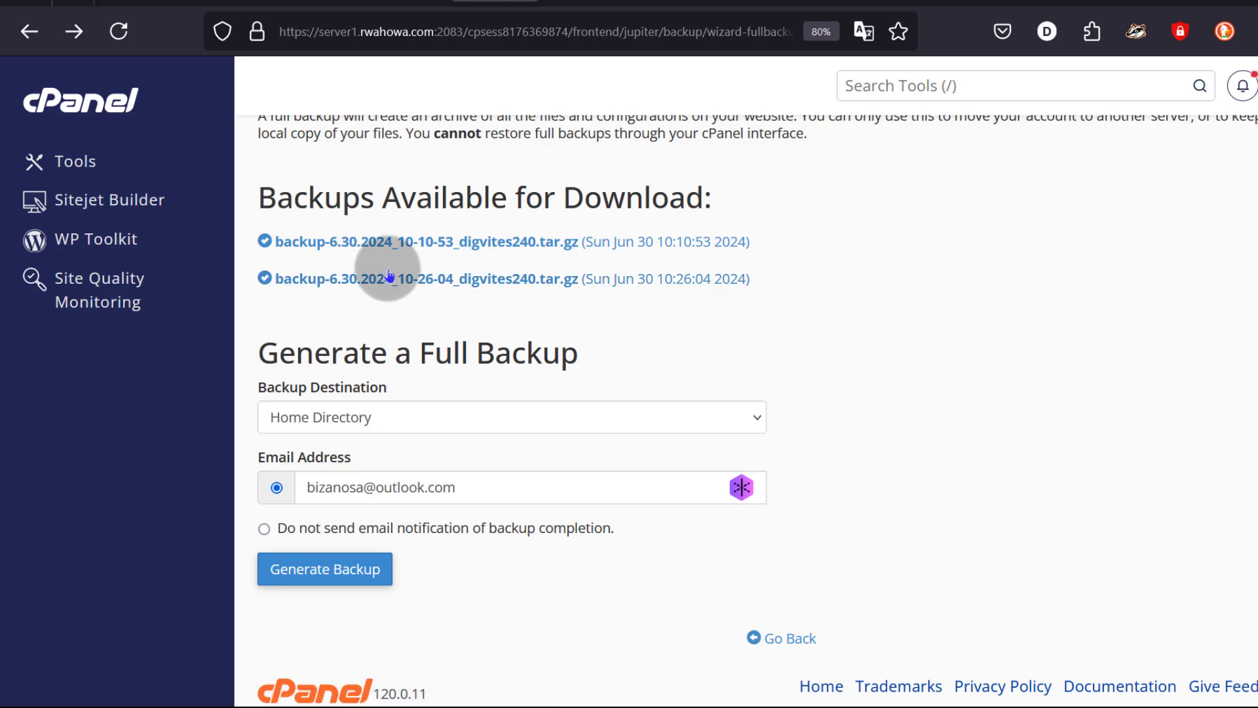
mouse_move(478, 302)
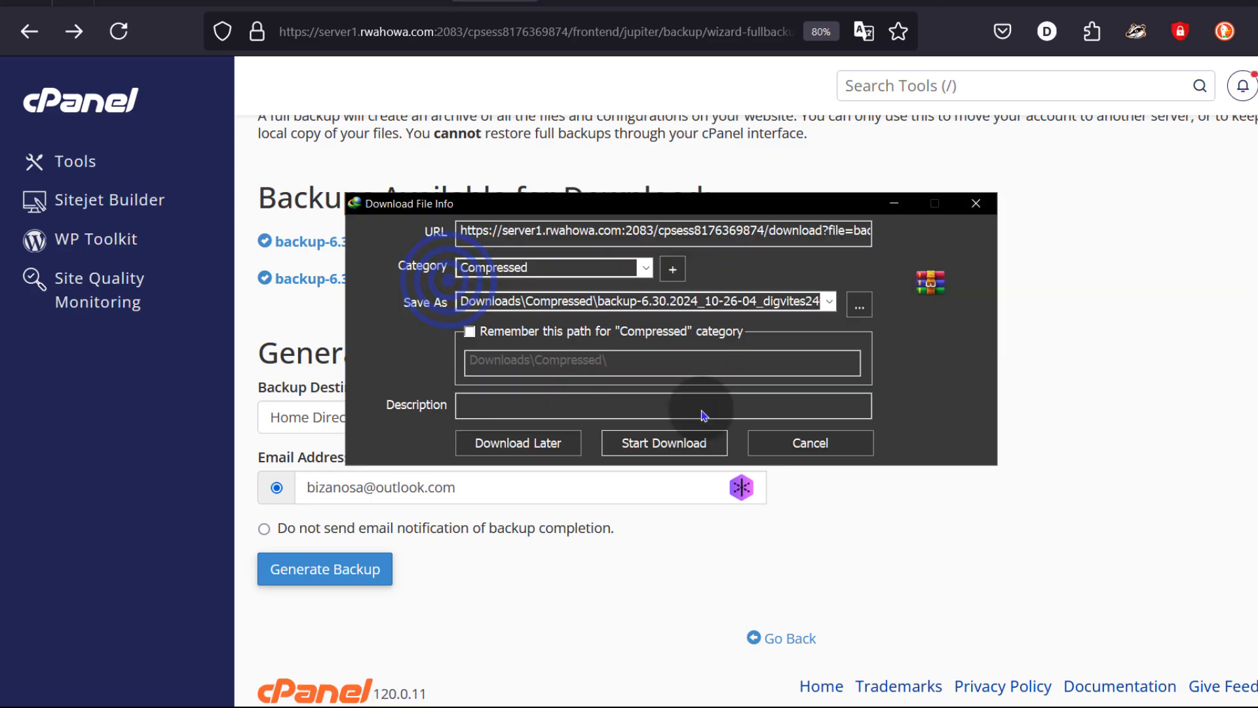
Download the new backup archive and enter its dnszones folder in WinRAR
click(663, 441)
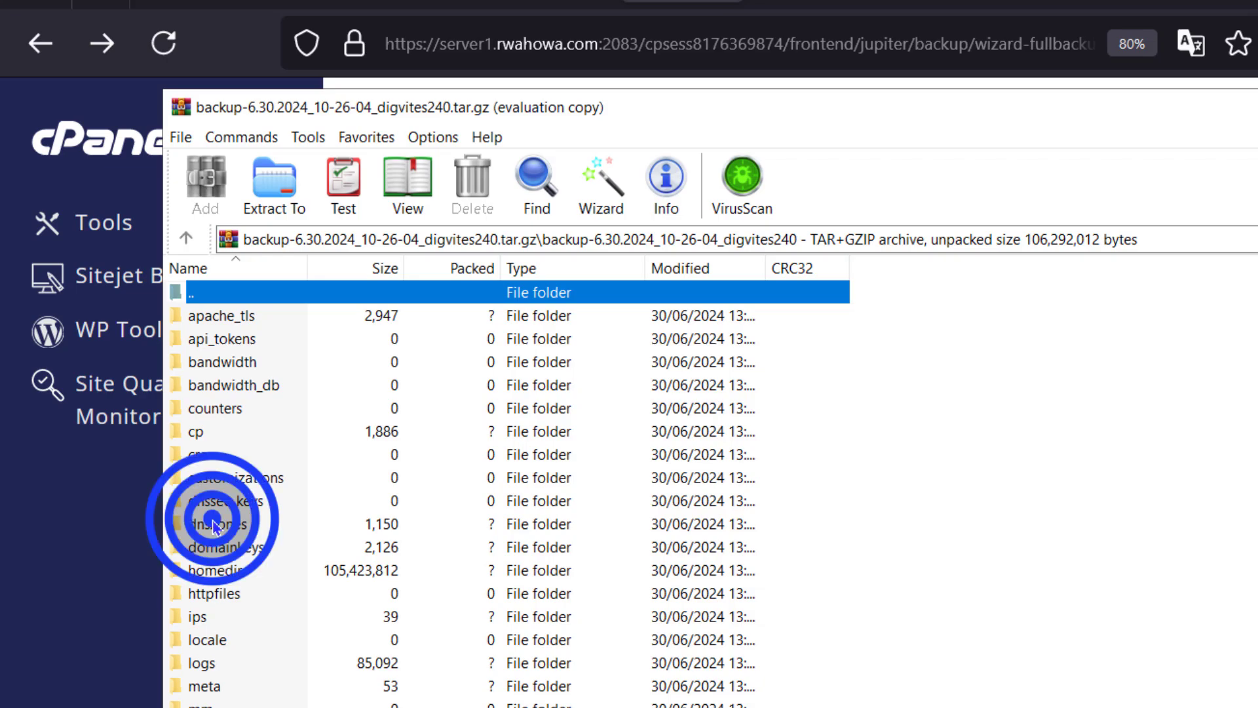
double_click(208, 523)
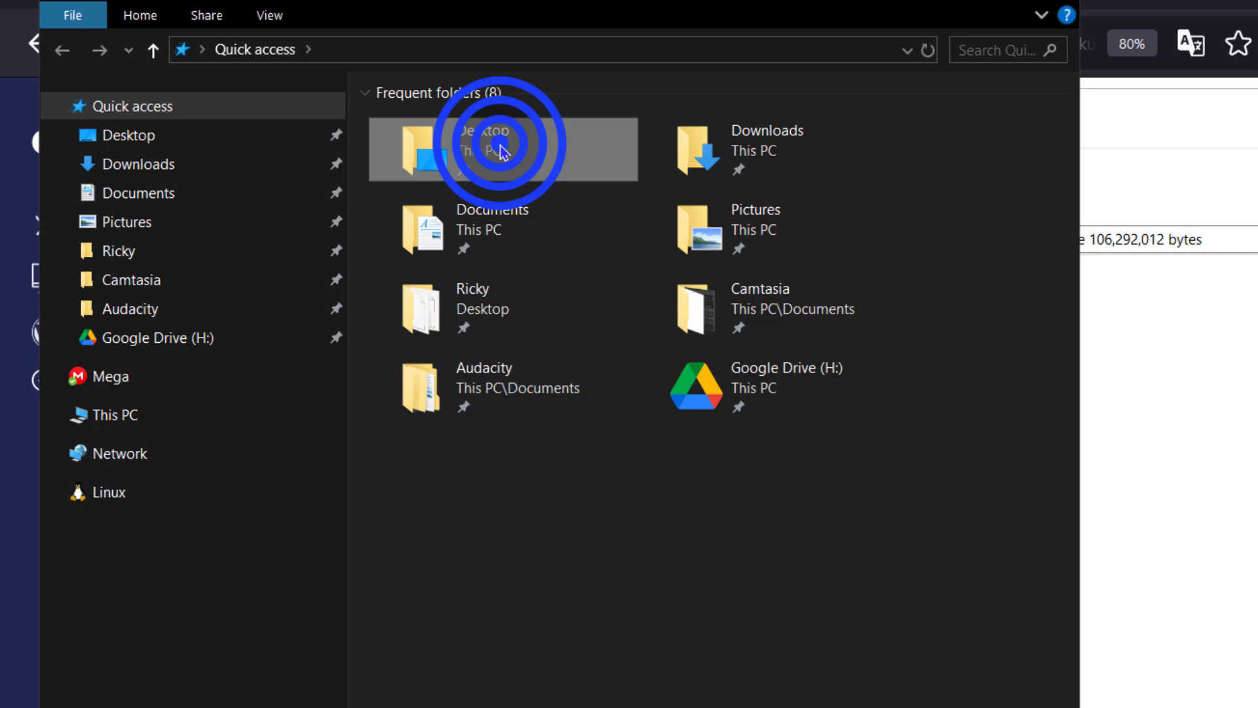
Go to the Desktop folder from File Explorer's Quick access
double_click(502, 150)
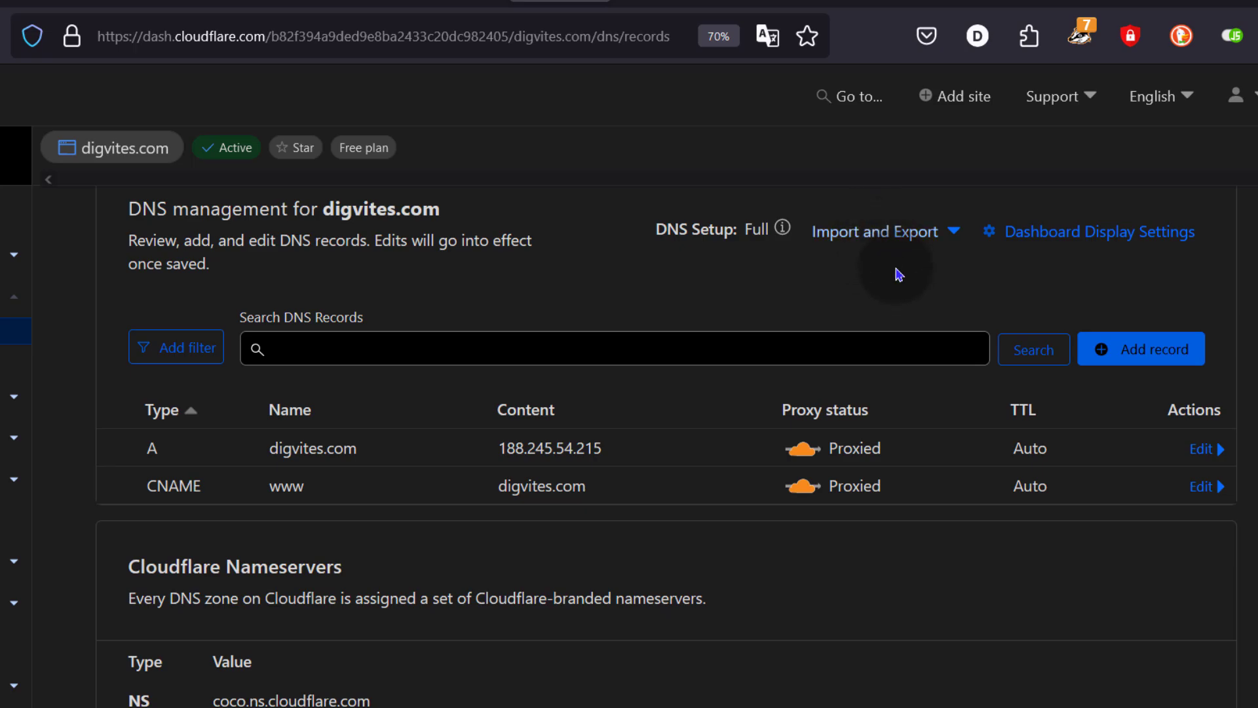
Drop digvites.com.db from New folder onto Cloudflare's DNS import area
click(876, 231)
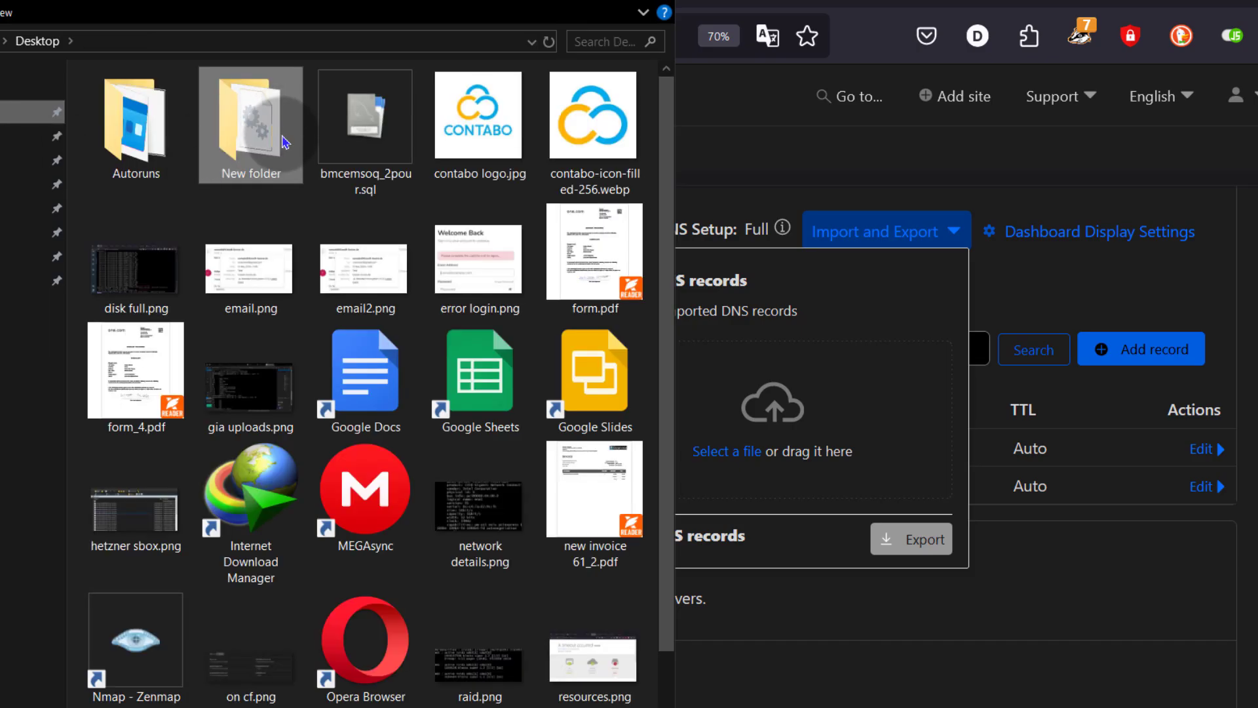
double_click(251, 117)
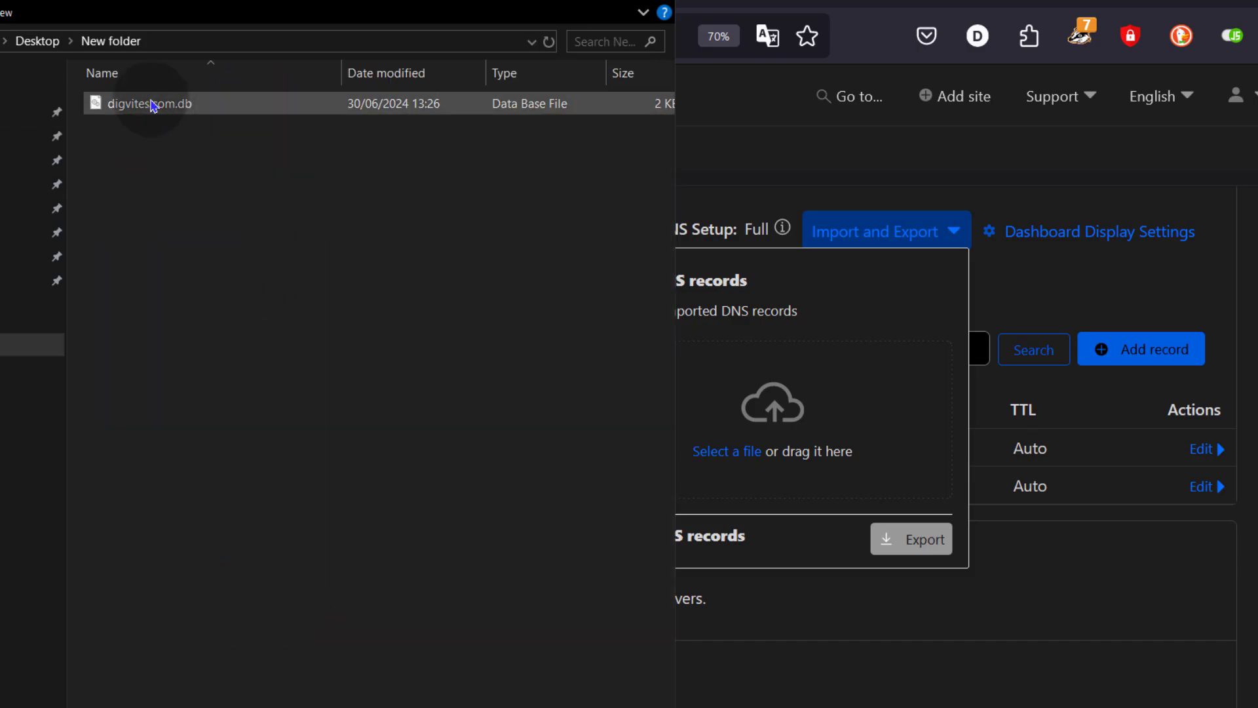
drag(152, 102, 771, 385)
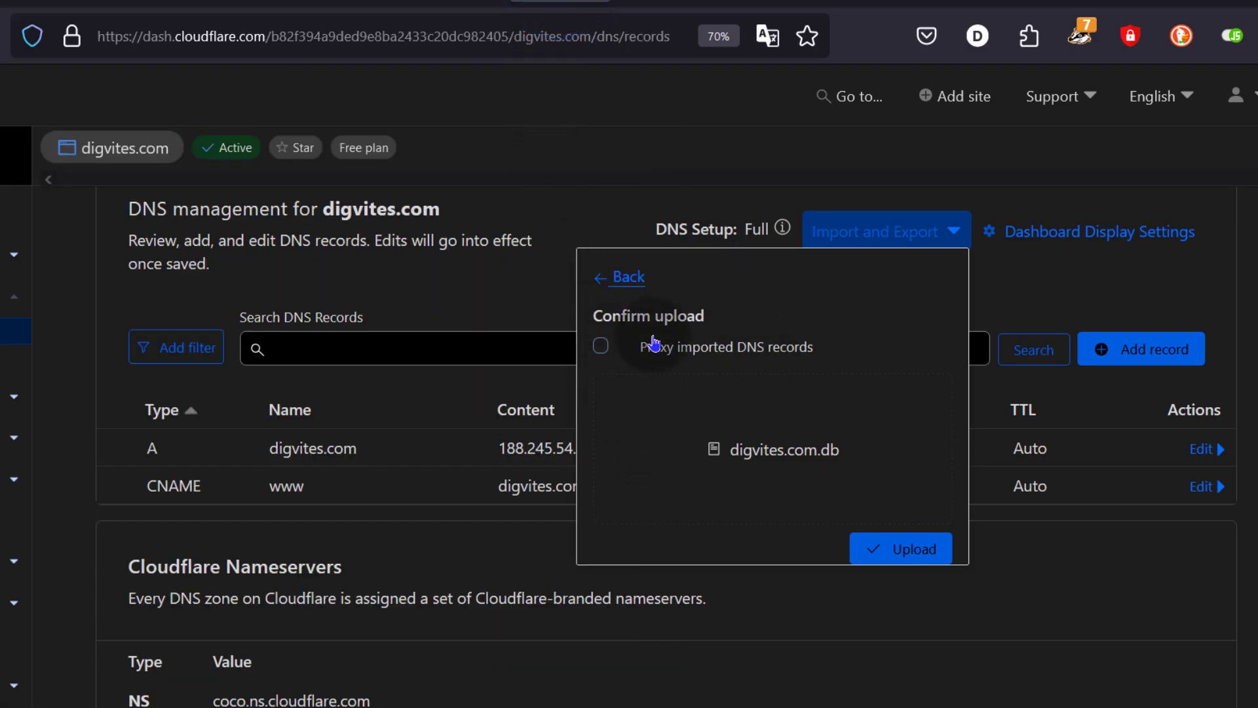
Upload the zone file with 'Proxy imported DNS records' enabled
click(600, 346)
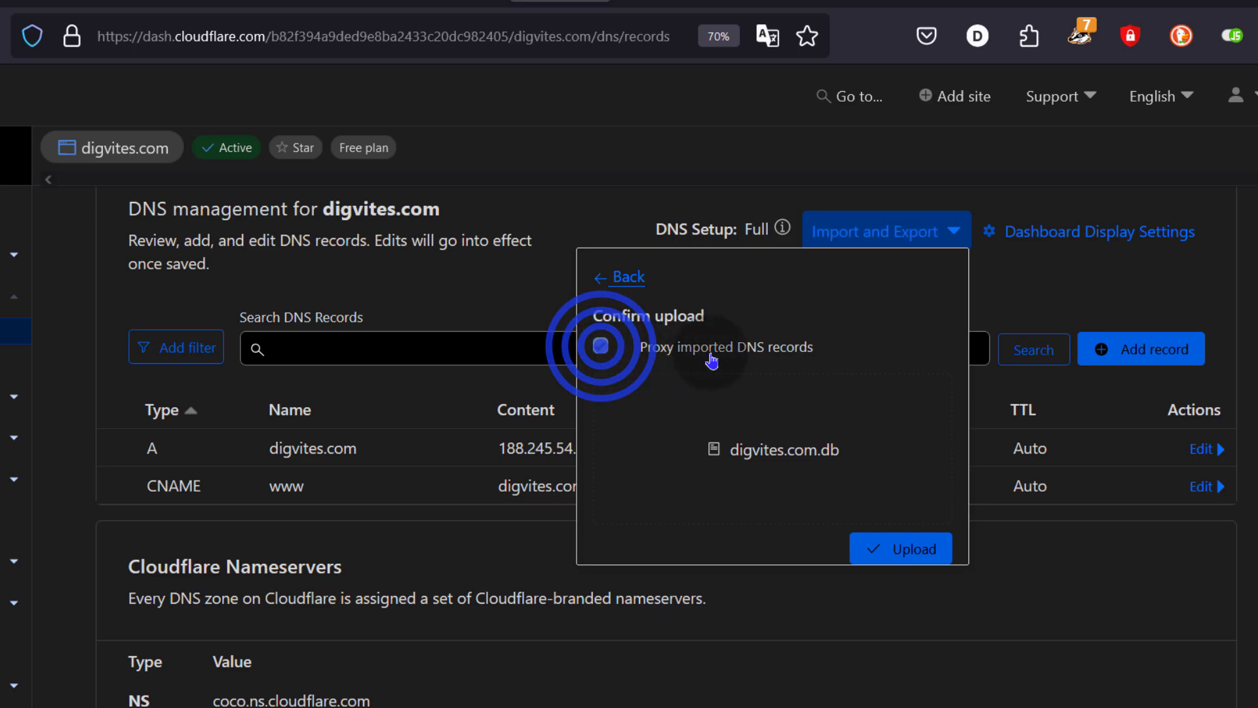
click(600, 346)
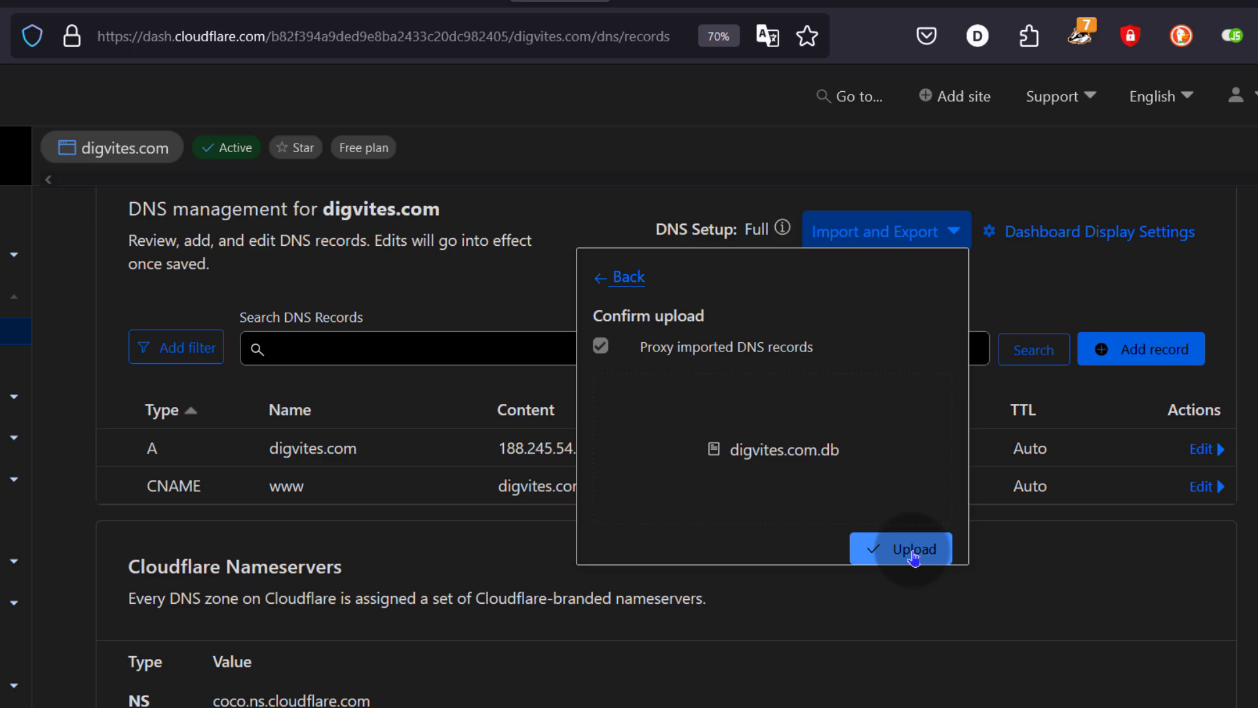
click(900, 549)
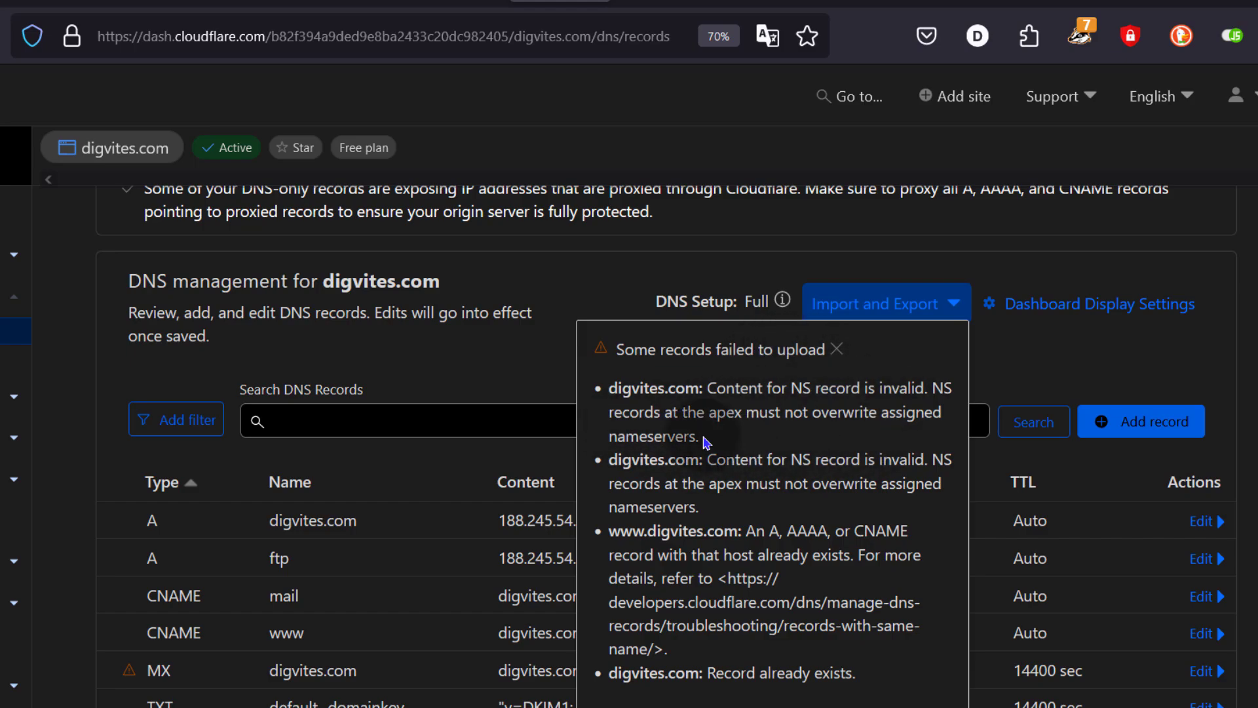
Scroll through the 'Some records failed to upload' notices
scroll(down, 3)
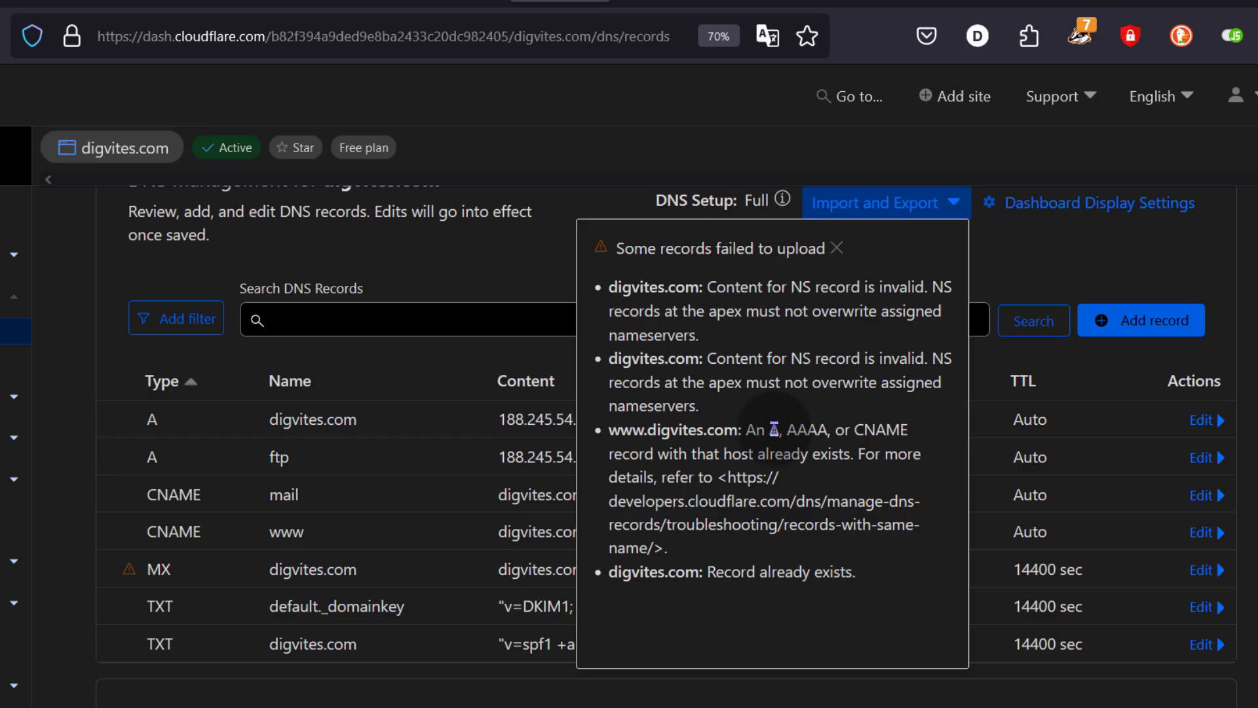
scroll(down, 3)
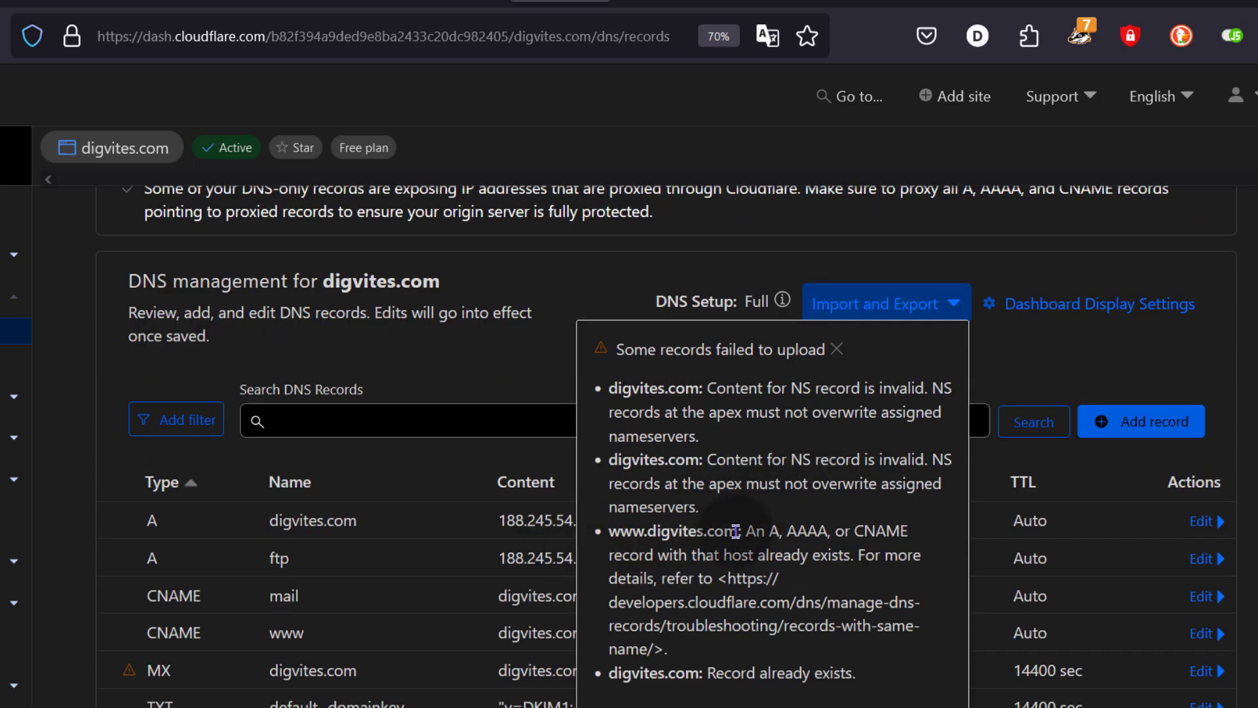
scroll(down, 3)
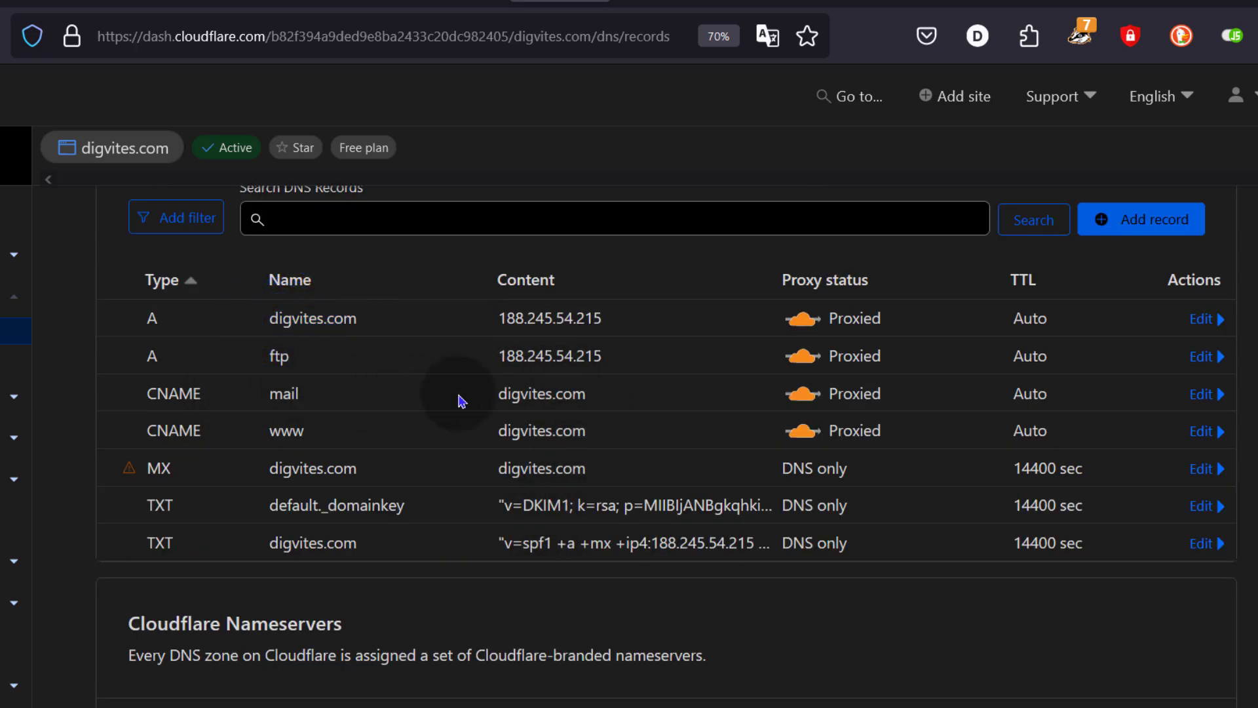
mouse_move(627, 405)
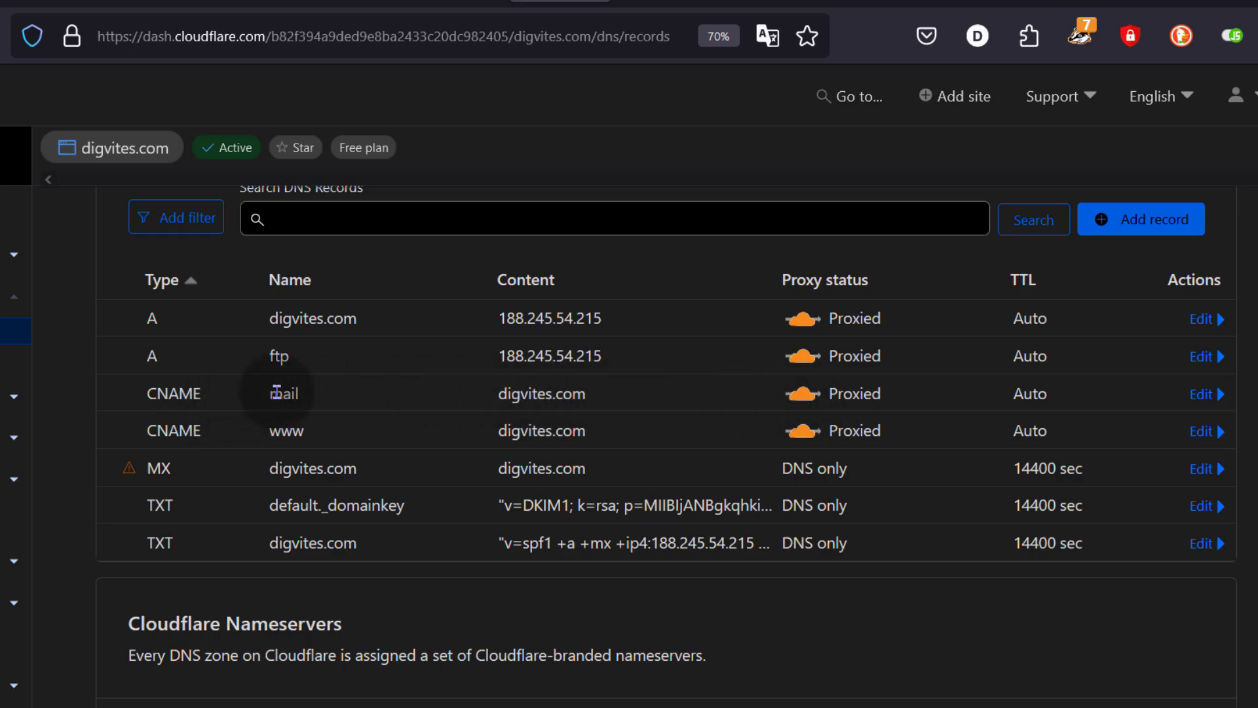
Copy the A record's IP 188.245.54.215 and start editing the mail CNAME record
click(549, 317)
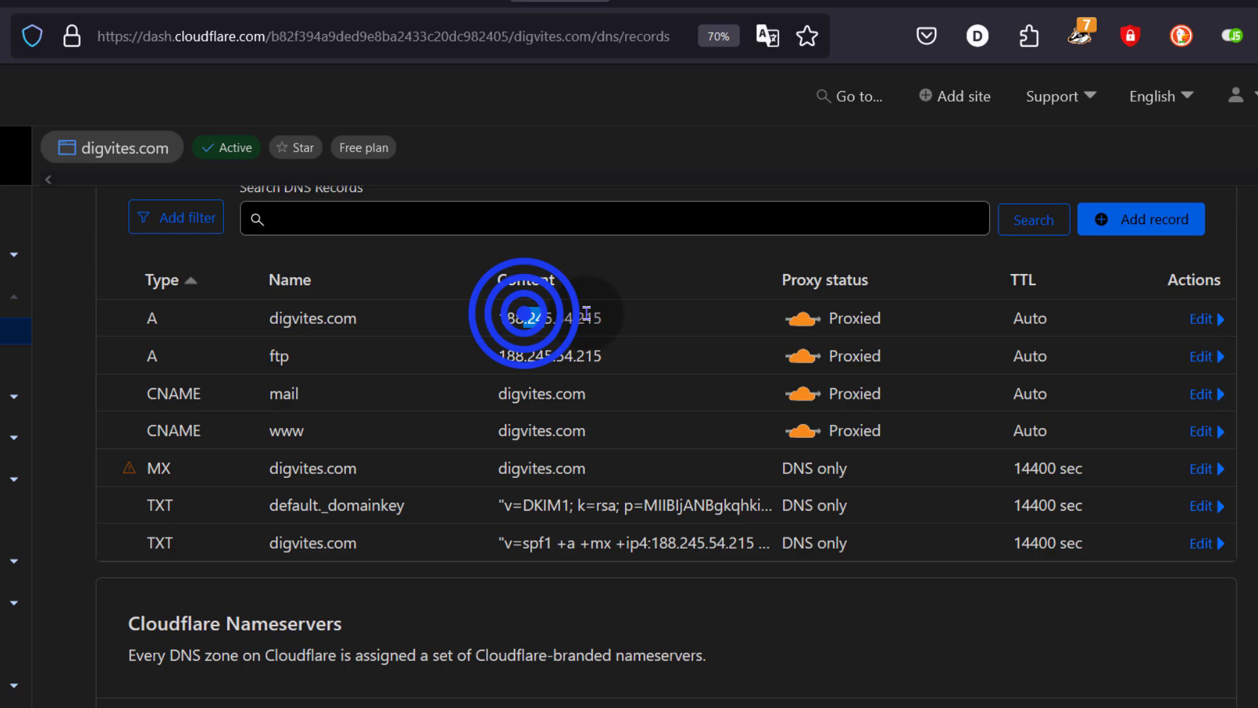
double_click(549, 318)
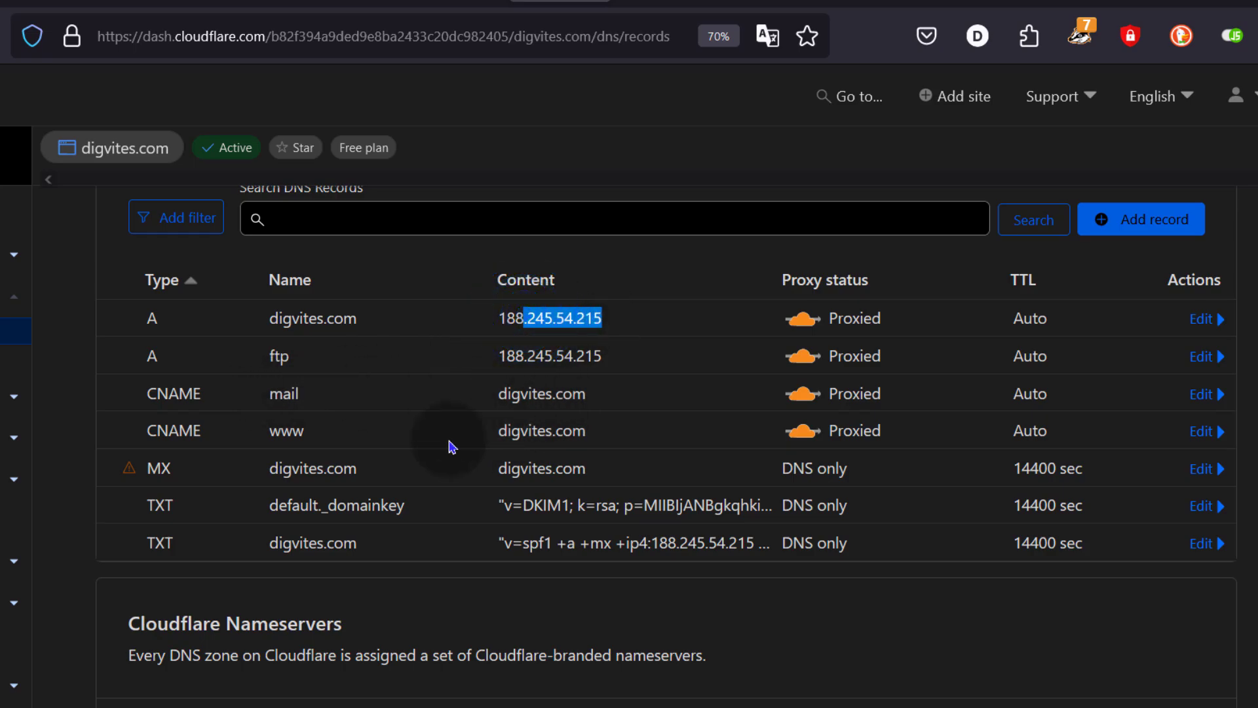
right_click(549, 317)
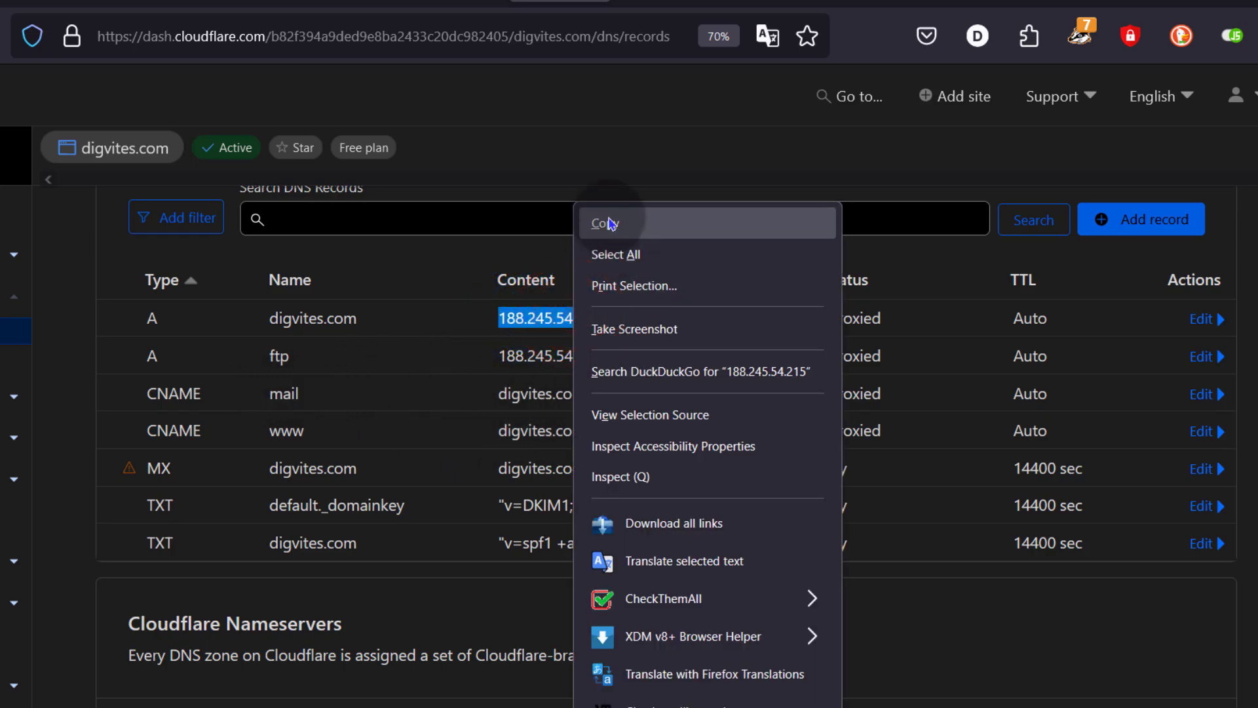
click(233, 438)
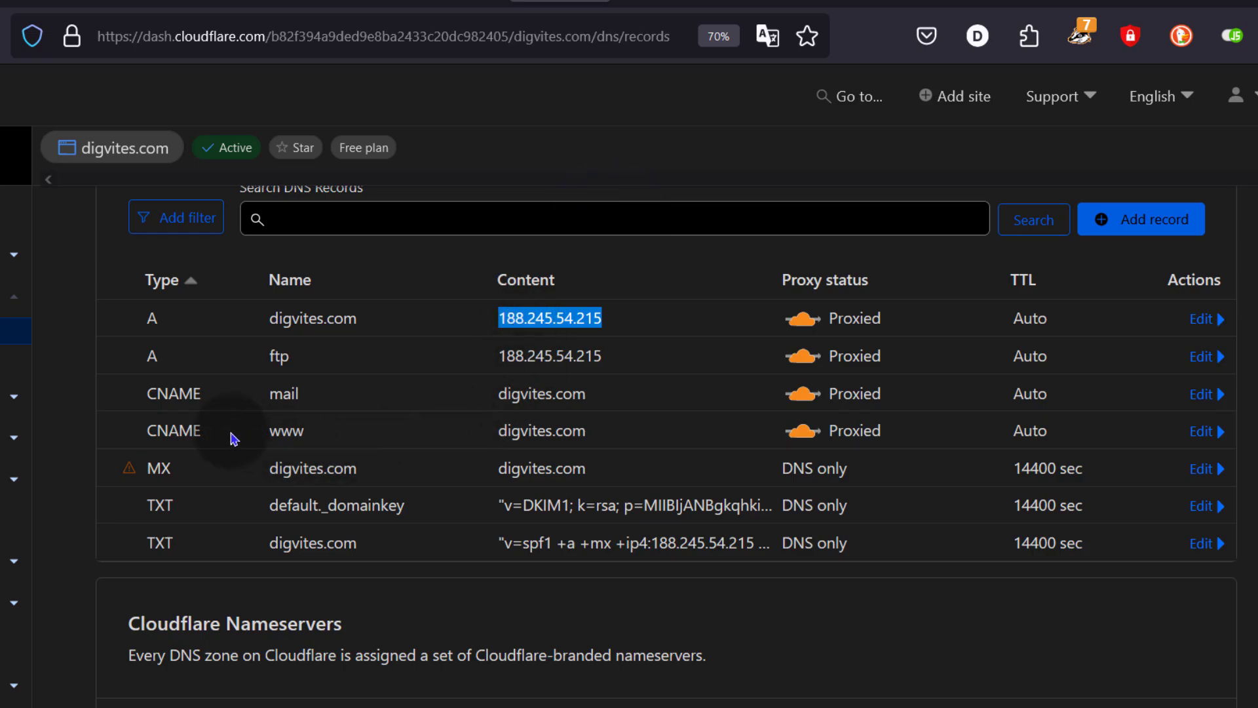
click(1202, 394)
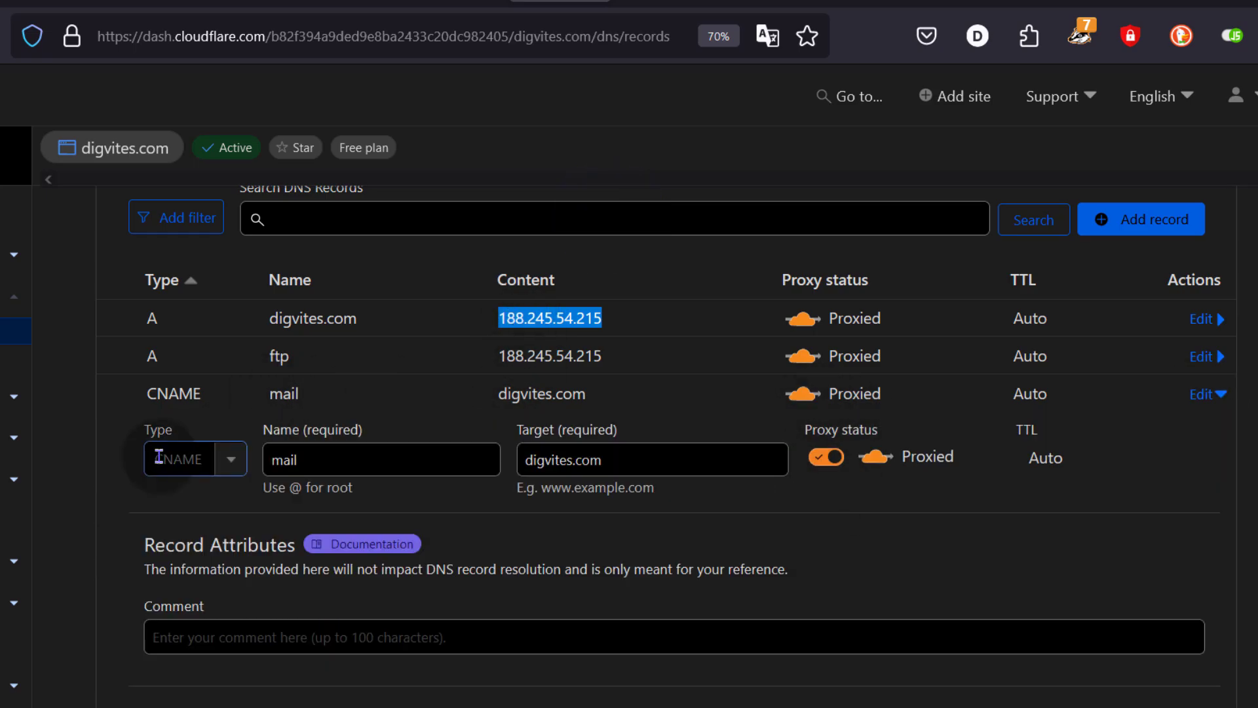
Save the mail record as a DNS-only A record pointing to 188.245.54.215
click(194, 459)
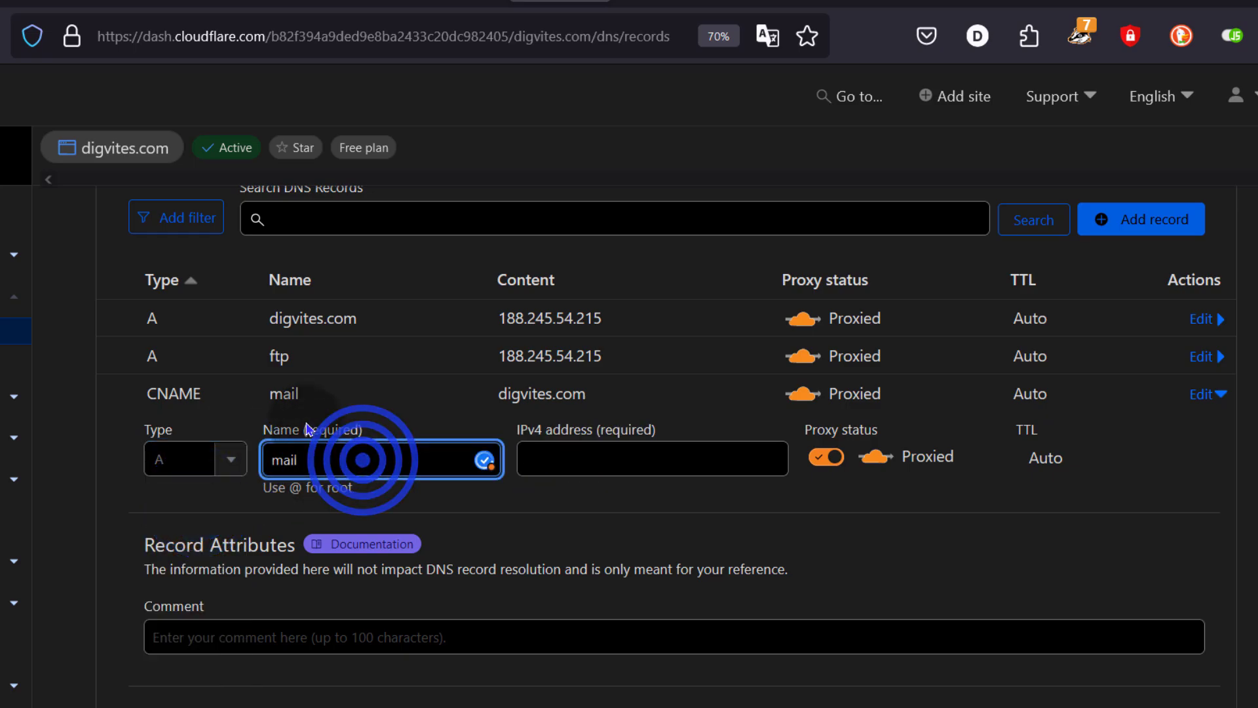
right_click(578, 459)
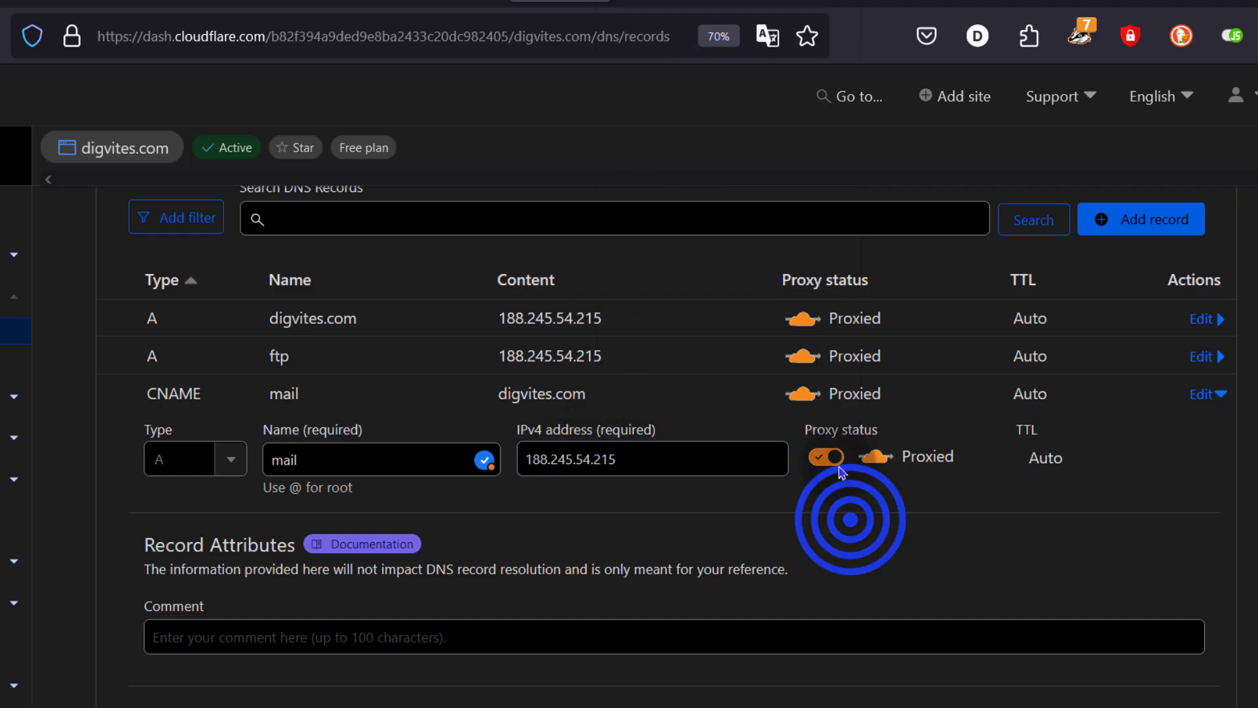
click(824, 456)
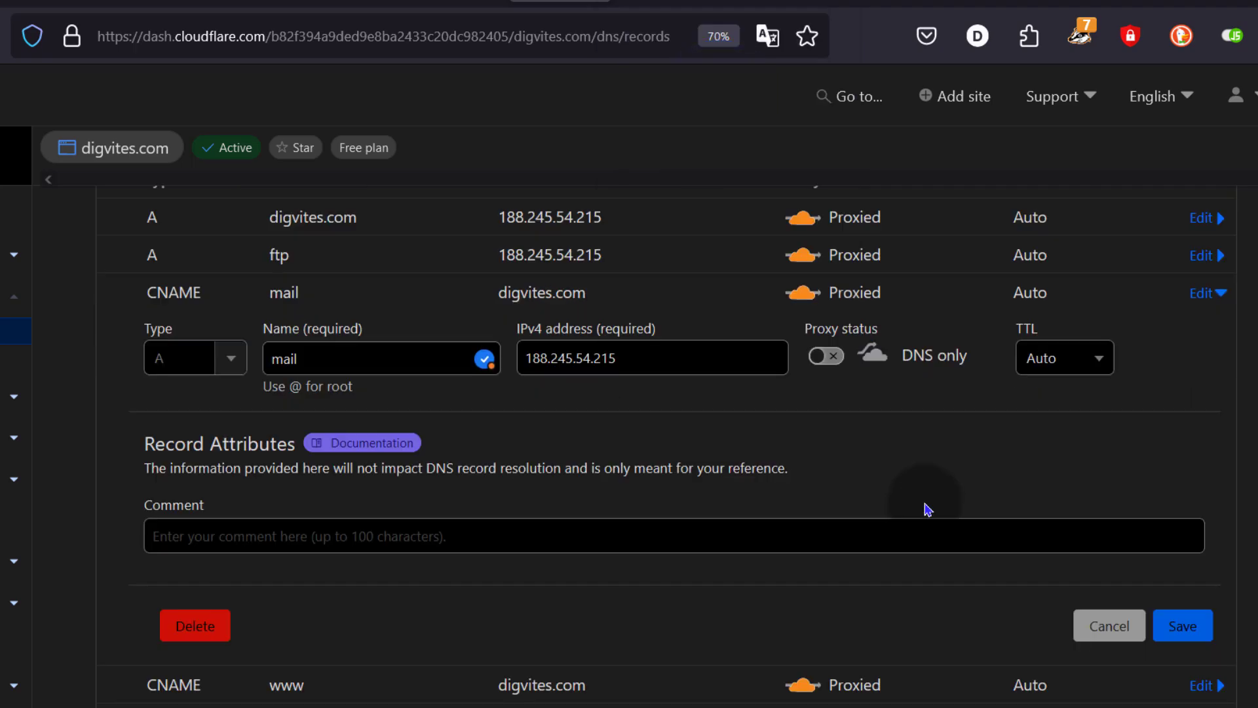
click(1182, 625)
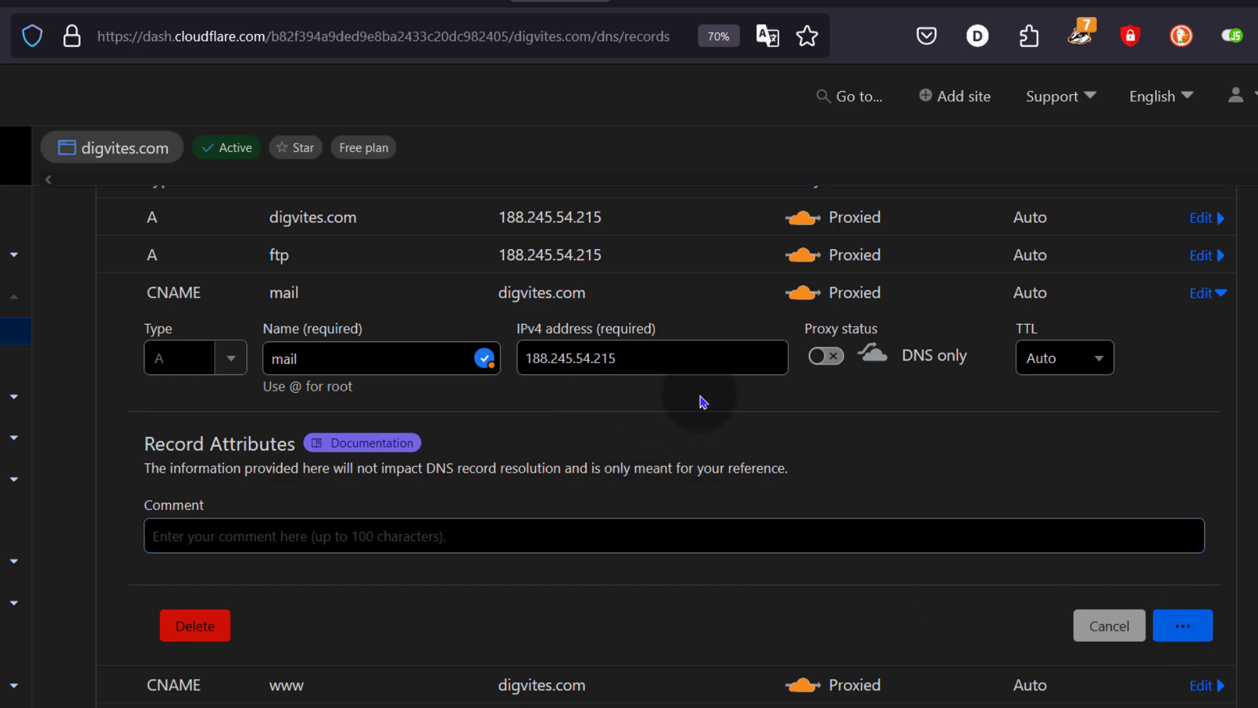